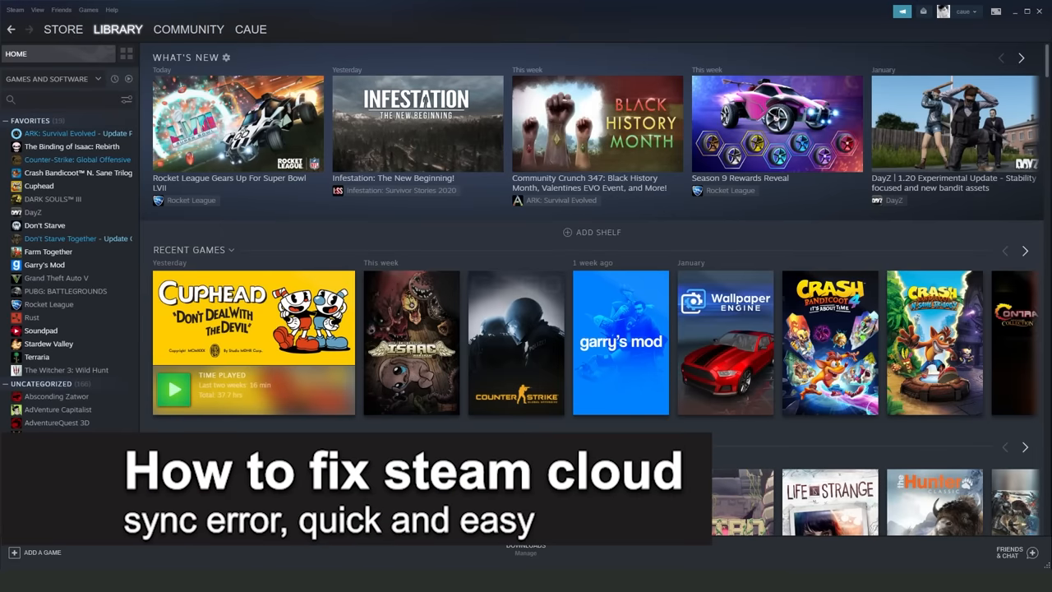
Show the Steam menu listing account, offline, update and settings options
scroll(down, 3)
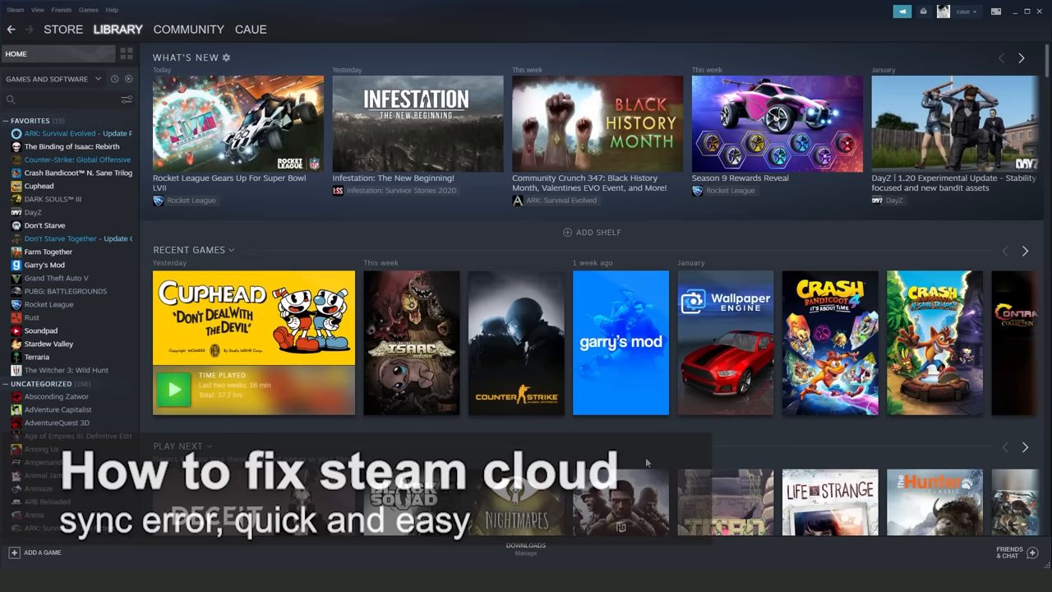
click(13, 10)
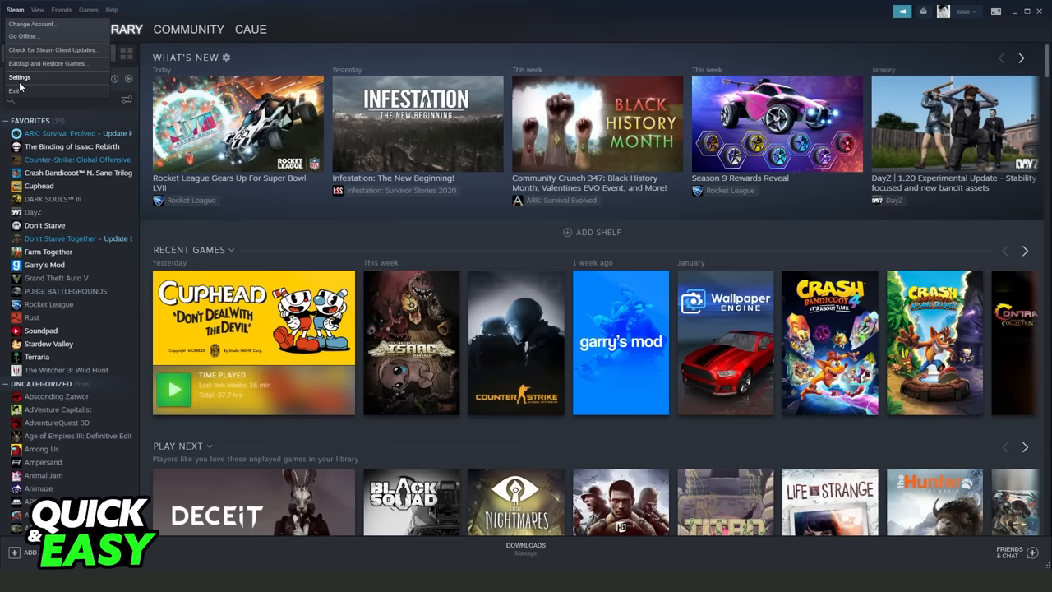
In Settings > Cloud, turn on Enable Steam Cloud synchronization
click(20, 78)
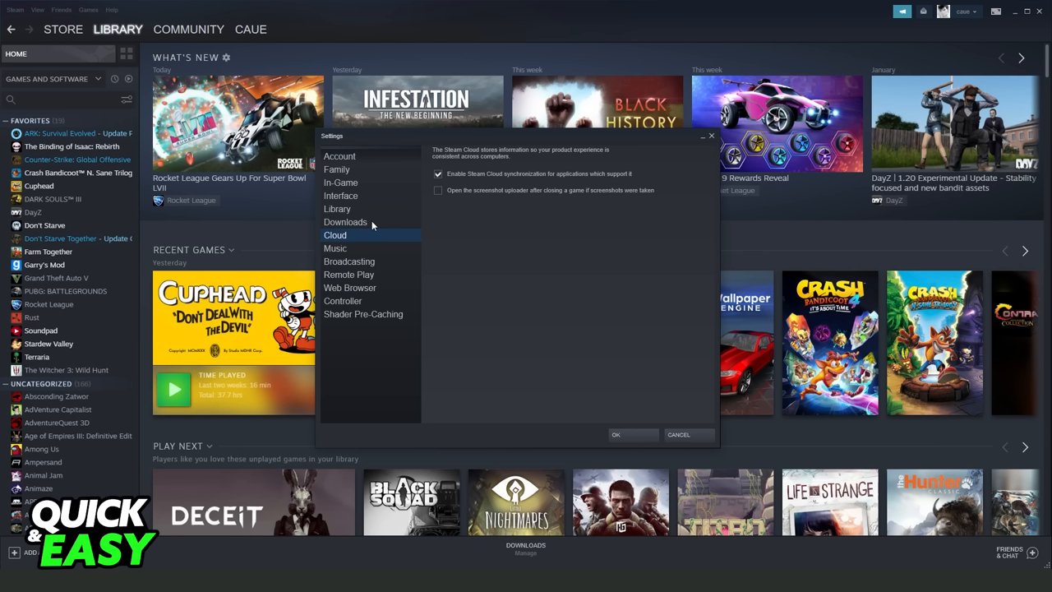
click(437, 174)
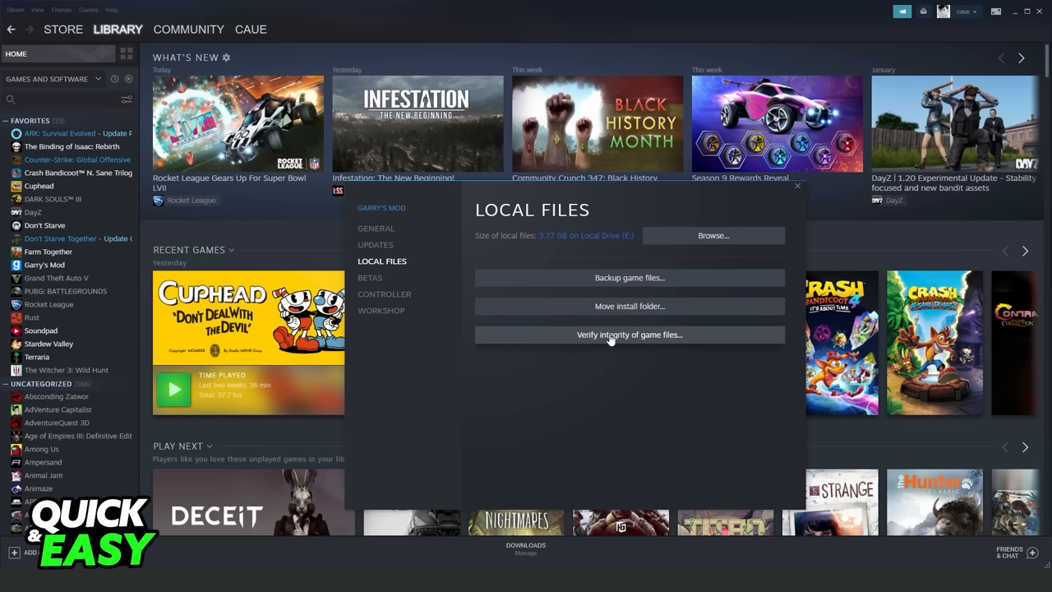
Verify the integrity of Garry's Mod's local game files
click(15, 9)
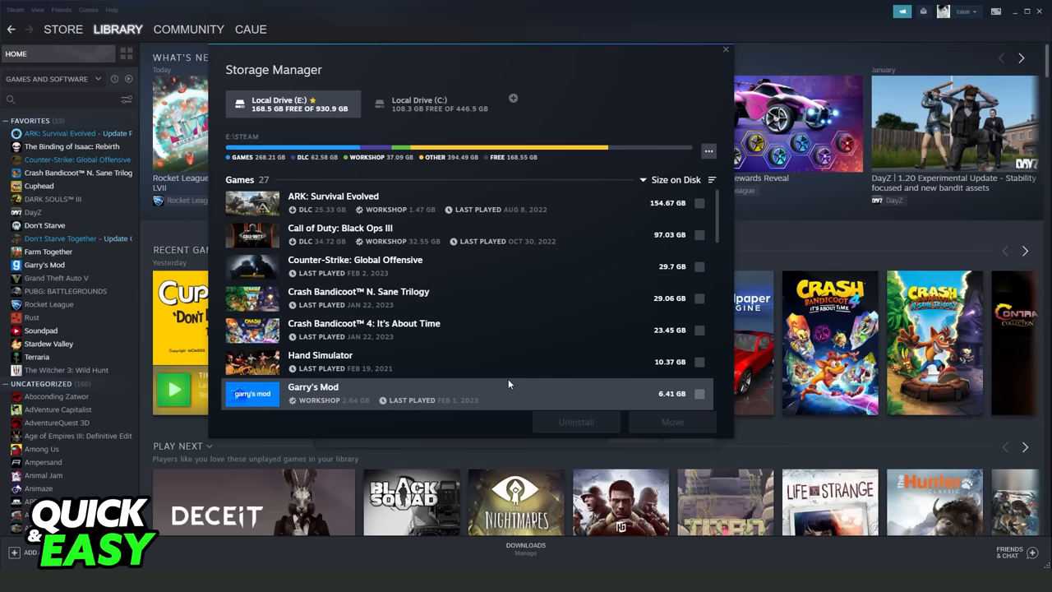
Repair the Steam library folder on Local Drive (E:)
click(707, 151)
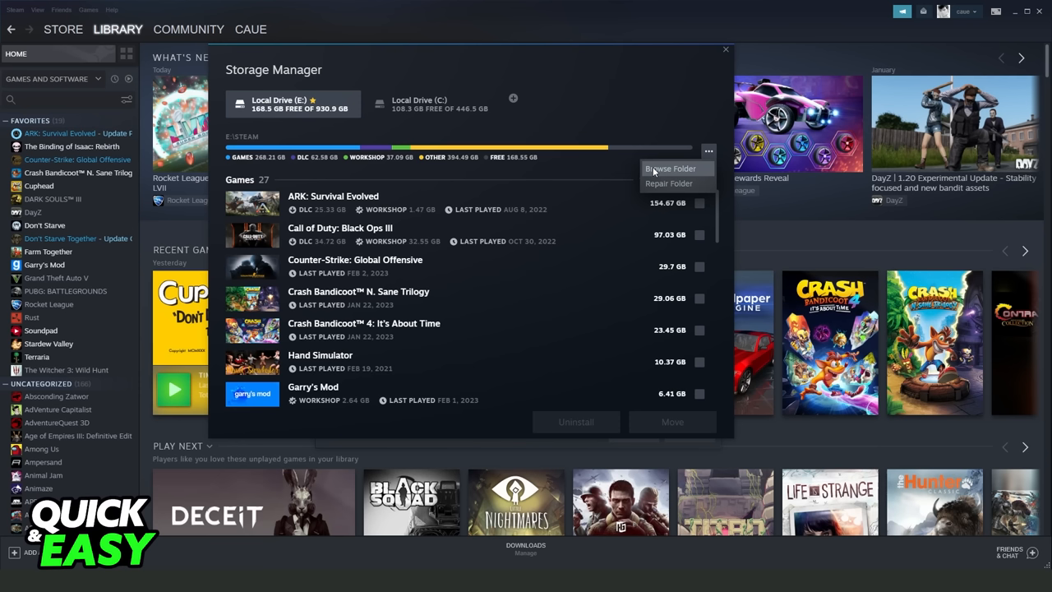
mouse_move(592, 168)
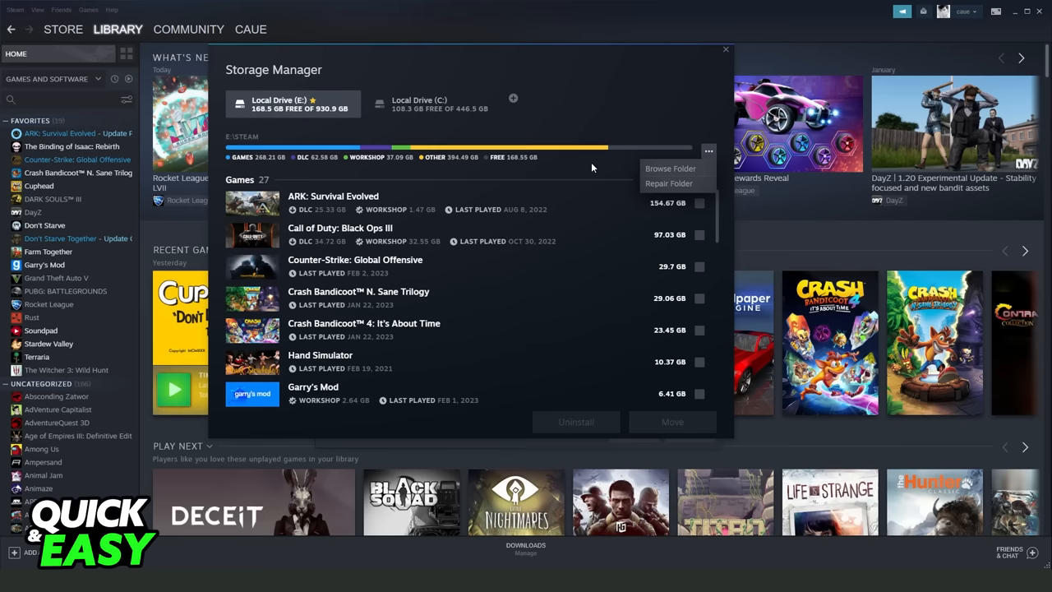
click(725, 50)
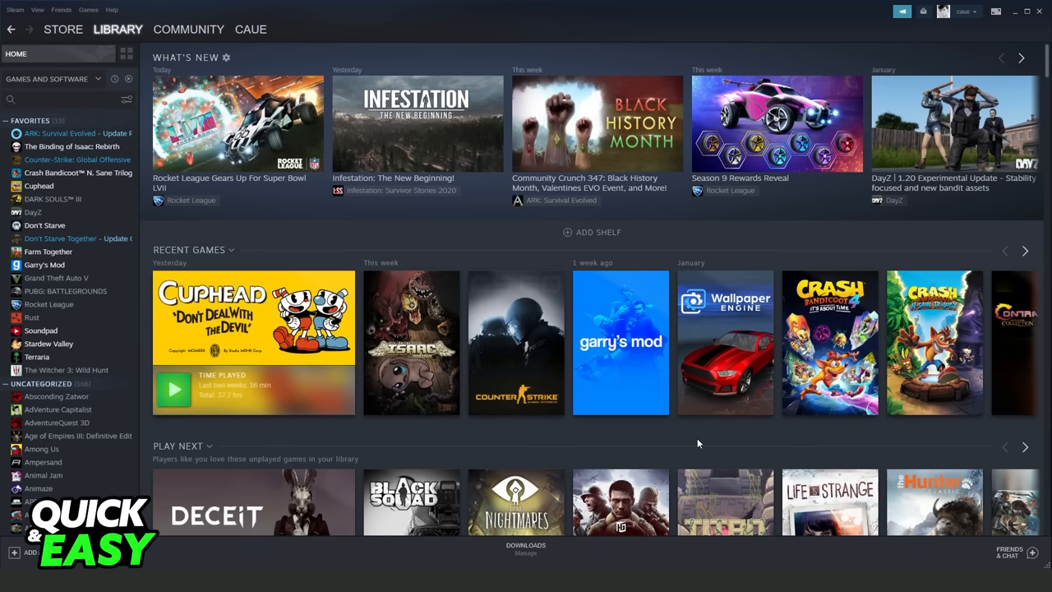
mouse_move(601, 460)
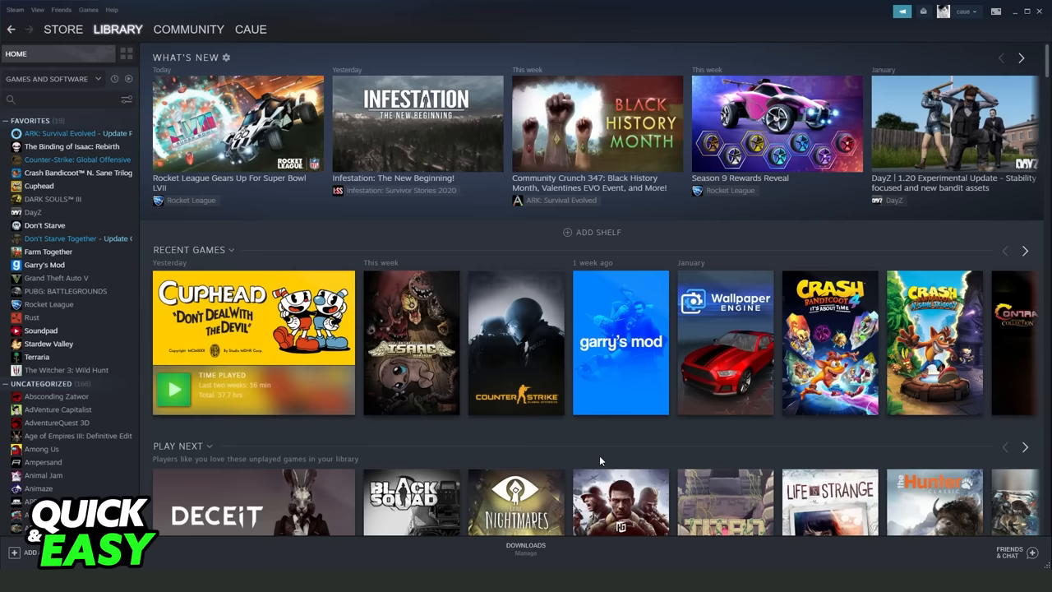